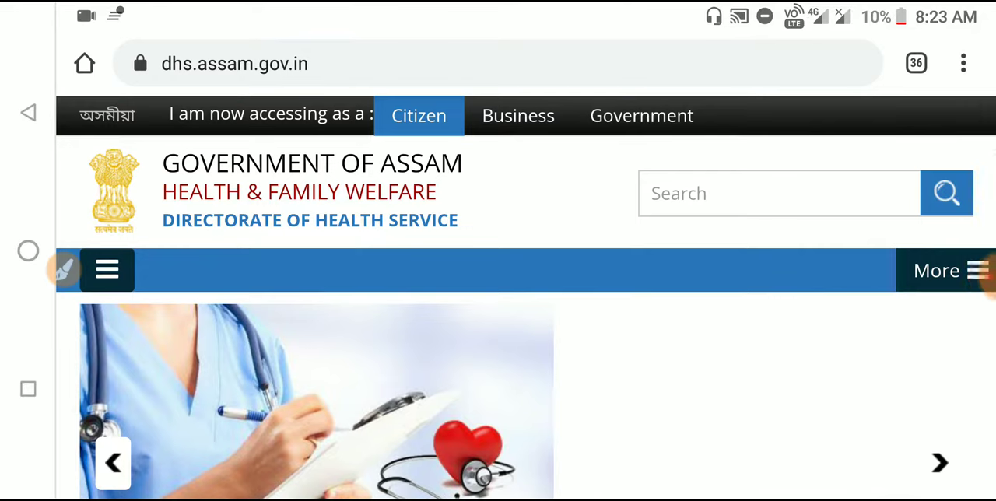
Open the 'Result of Cook & Dhubi' notice from the Latest updates list.
{"action": "scroll", "scroll_direction": "down", "scroll_amount": 3}
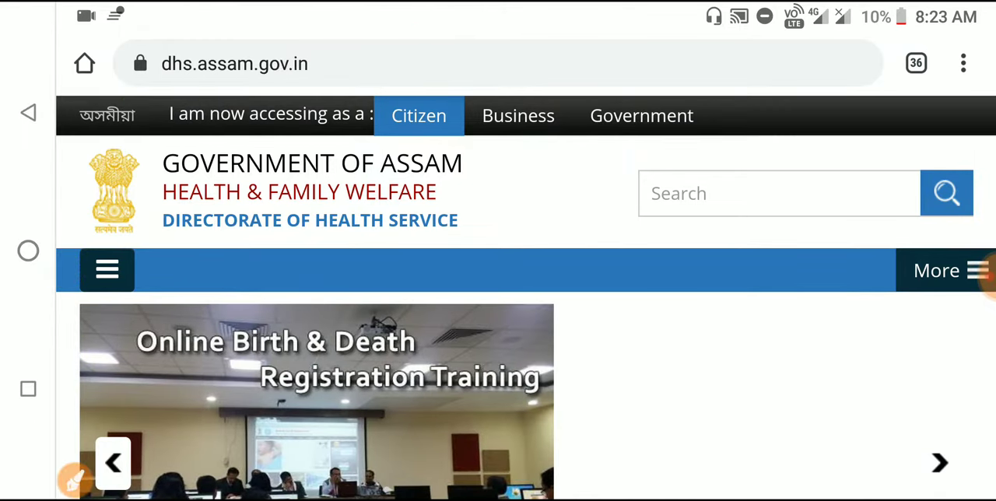
{"action": "scroll", "scroll_direction": "down", "scroll_amount": 3}
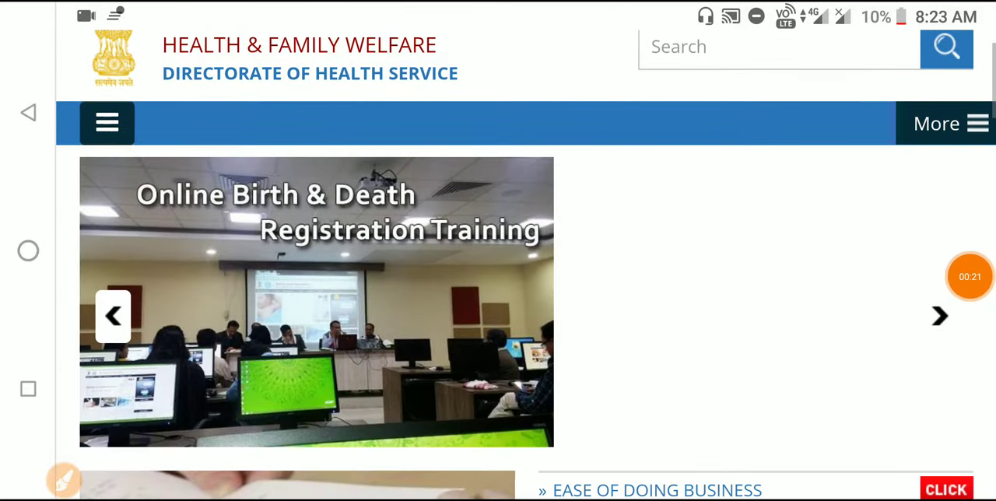
{"action": "scroll", "scroll_direction": "down", "scroll_amount": 3}
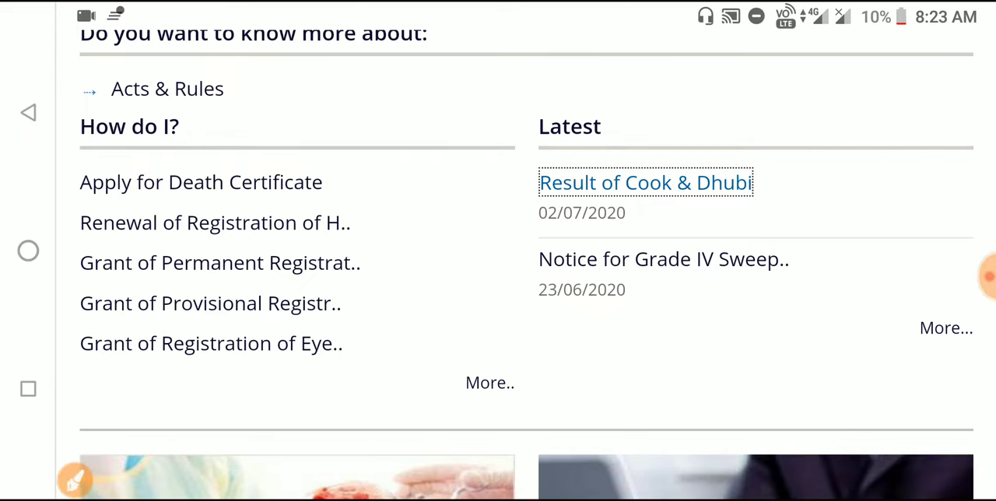
{"action": "left_click", "coordinate": [646, 182]}
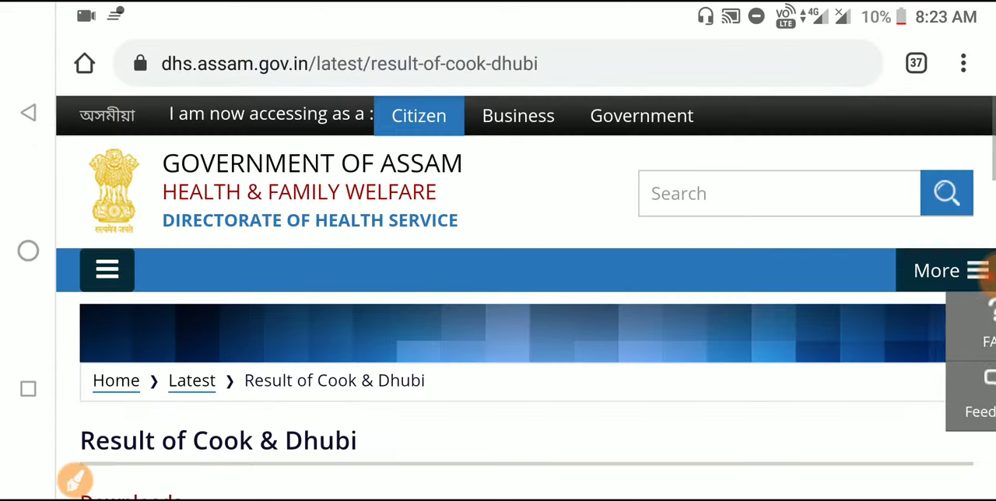
Download results_of_cook_dhubi.pdf from the notice's Downloads detail column.
{"action": "scroll", "scroll_direction": "down", "scroll_amount": 3}
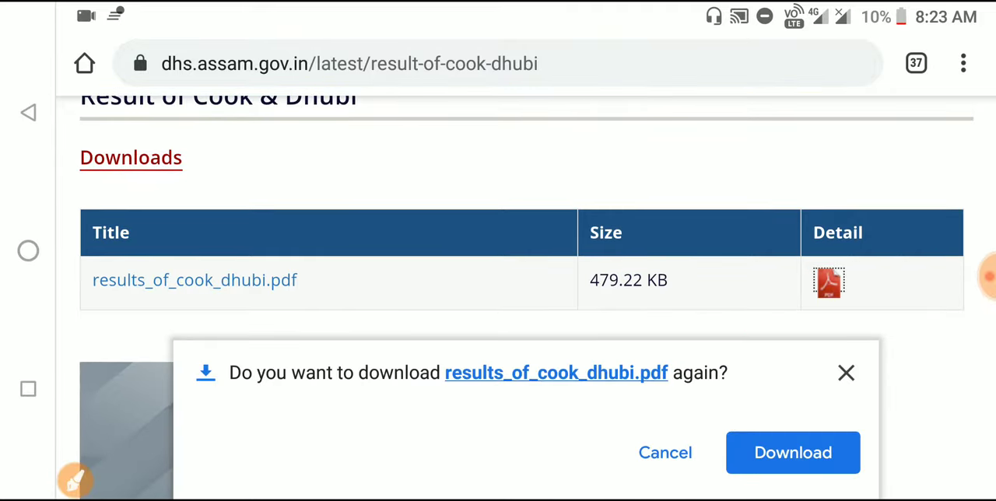
{"action": "left_click", "coordinate": [792, 453]}
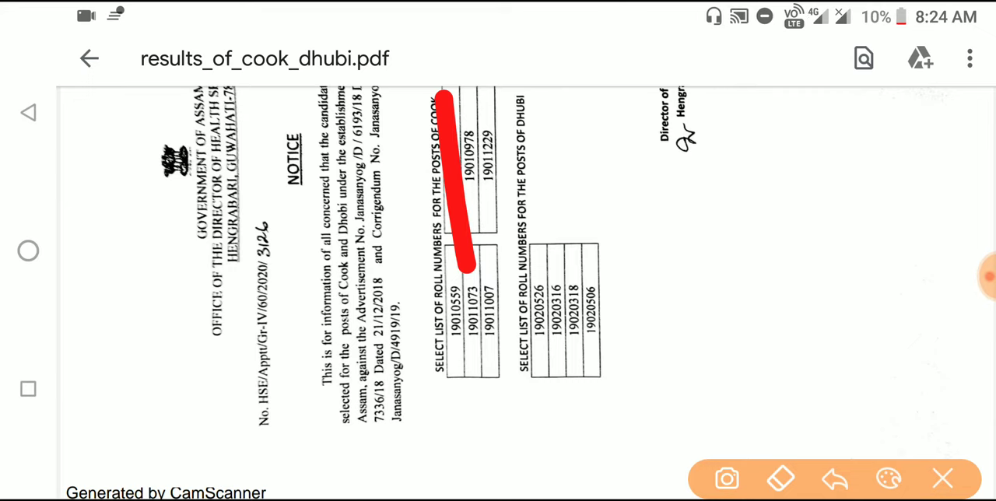
Mark the Dhubi selected roll number list with a red pen stroke.
{"action": "left_click_drag", "start_coordinate": [545, 109], "coordinate": [565, 269]}
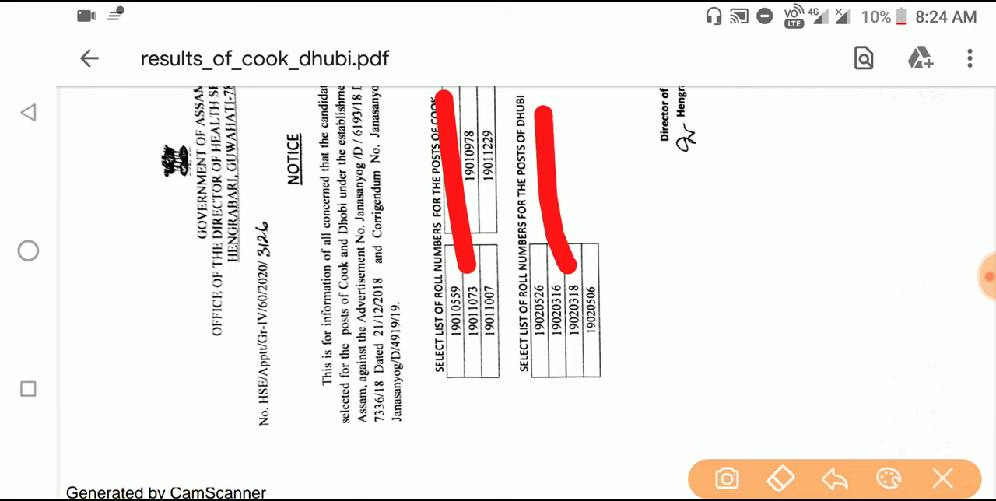